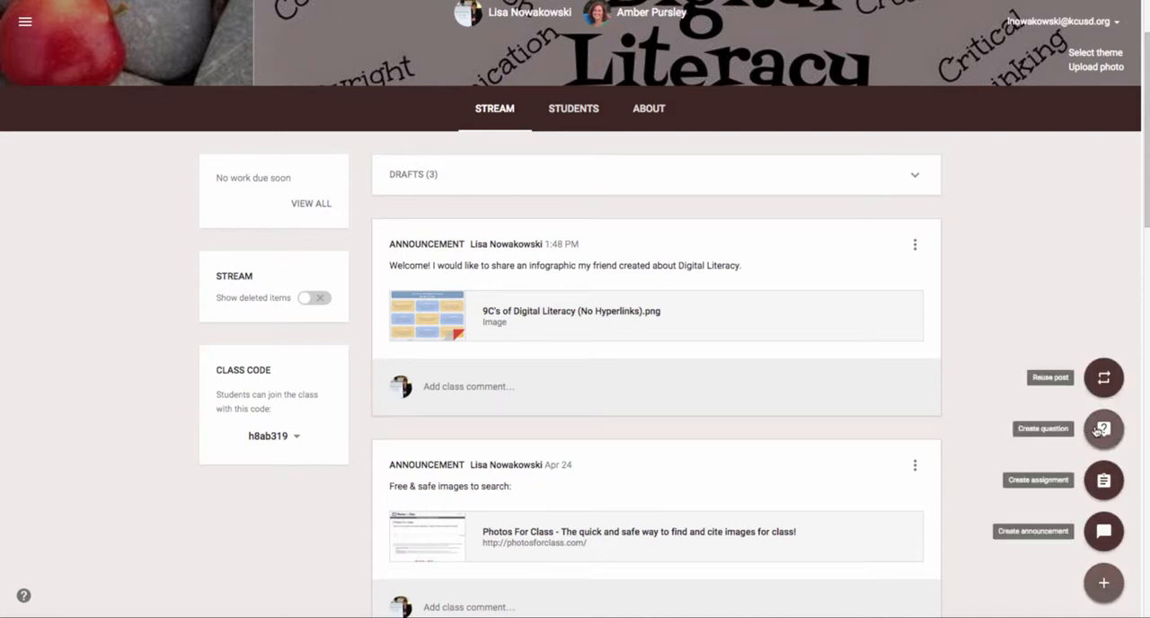
Step: Create a new question post in the Digital Literacy class
{"action": "left_click", "coordinate": [1103, 429]}
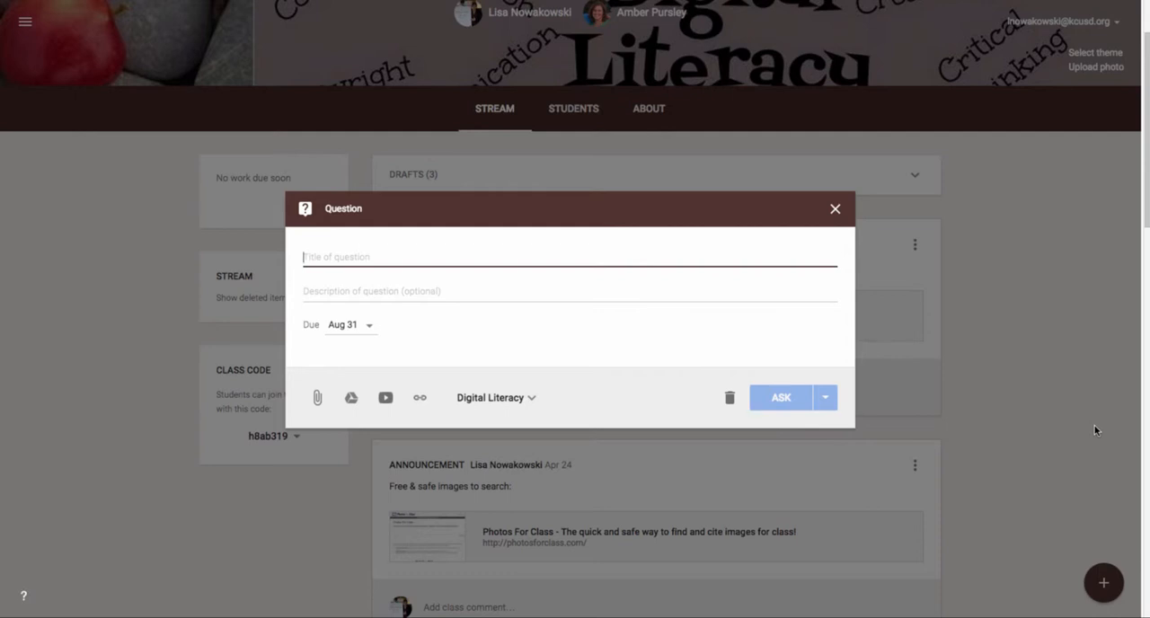
Step: Enter 'What did you learn from today?' as the question title
{"action": "type", "text": "What did you learn from today?"}
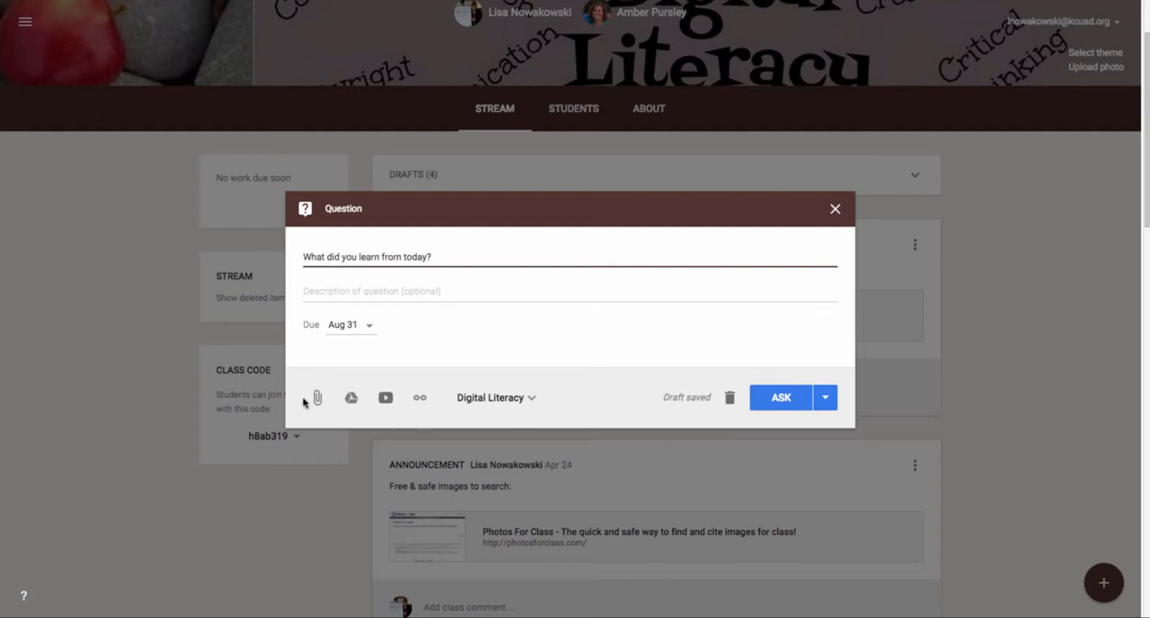
{"action": "mouse_move", "coordinate": [434, 407]}
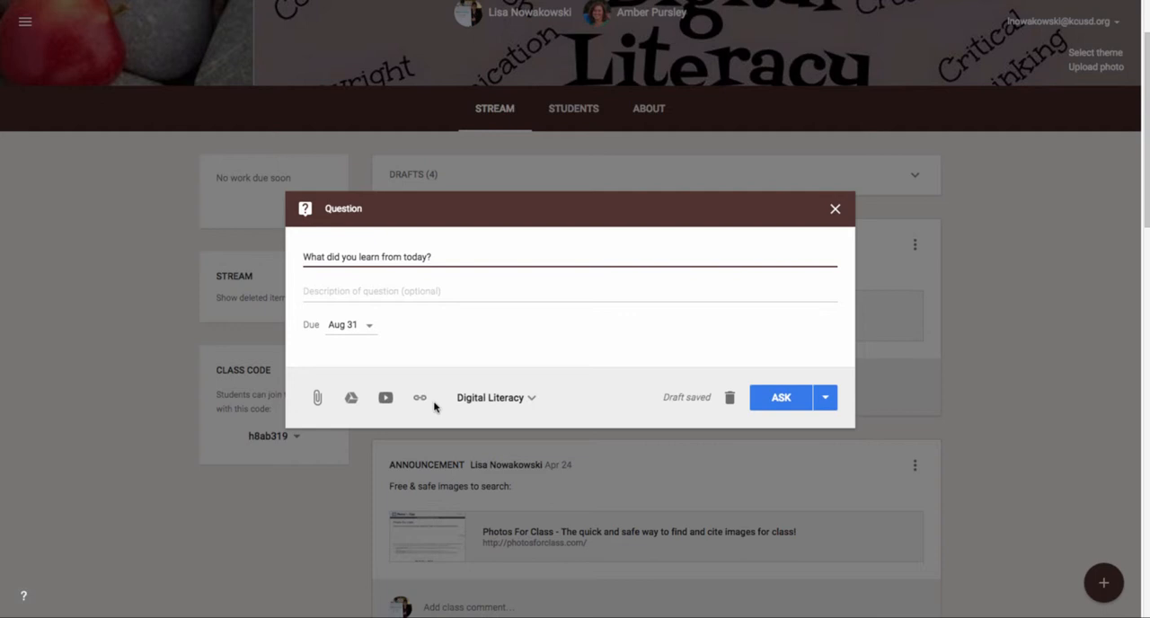
{"action": "mouse_move", "coordinate": [314, 322]}
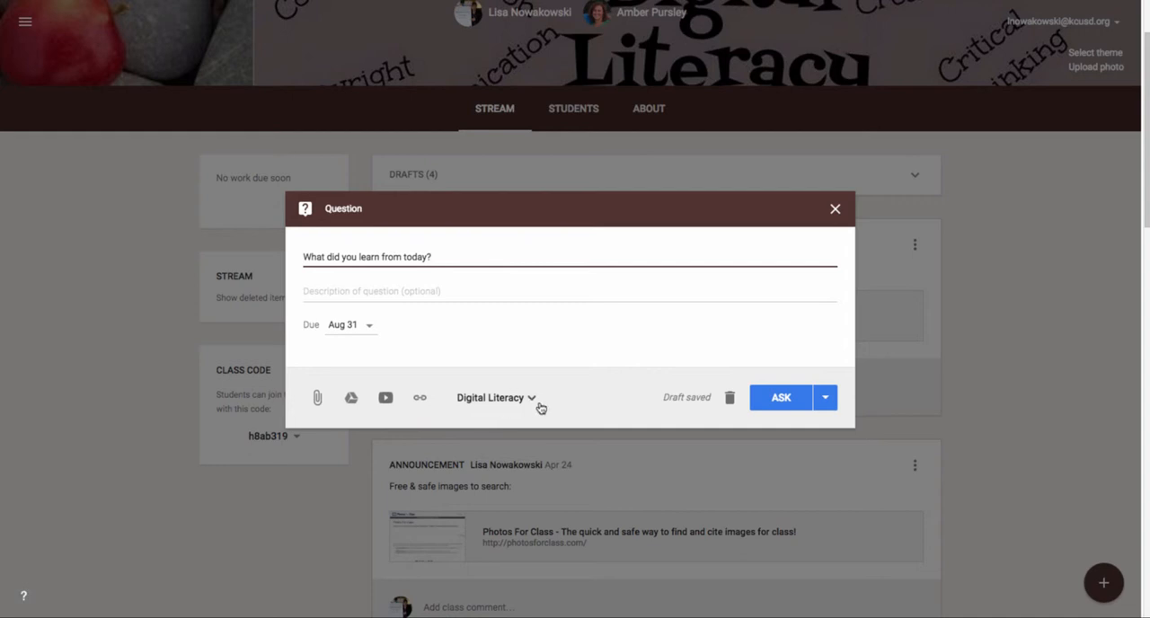
{"action": "left_click", "coordinate": [494, 397]}
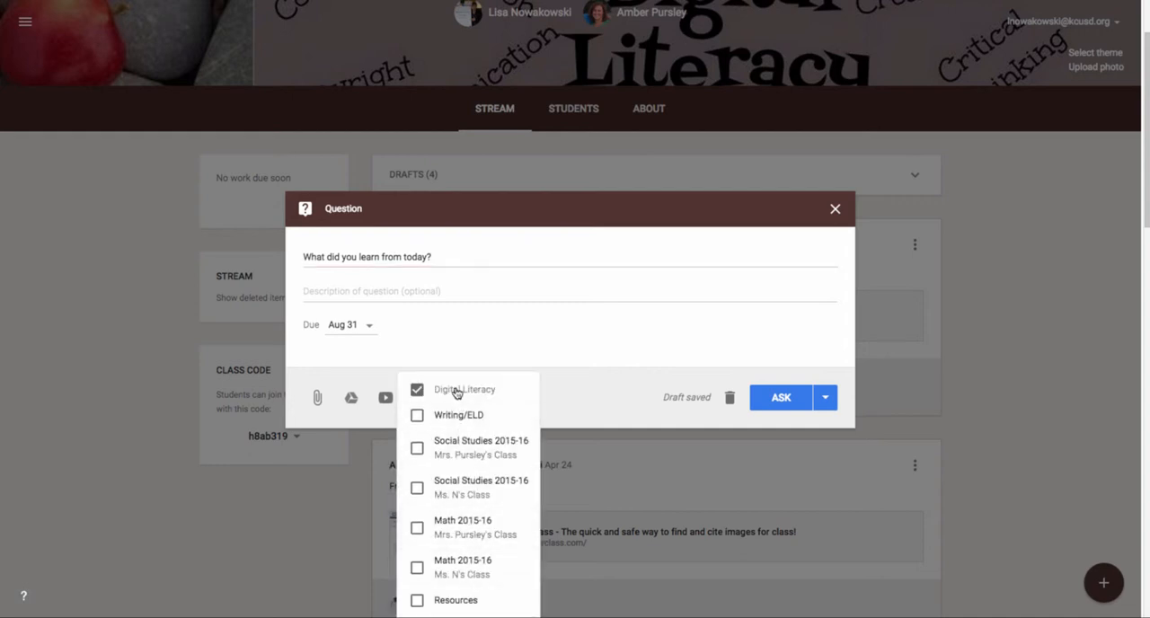
{"action": "mouse_move", "coordinate": [649, 401]}
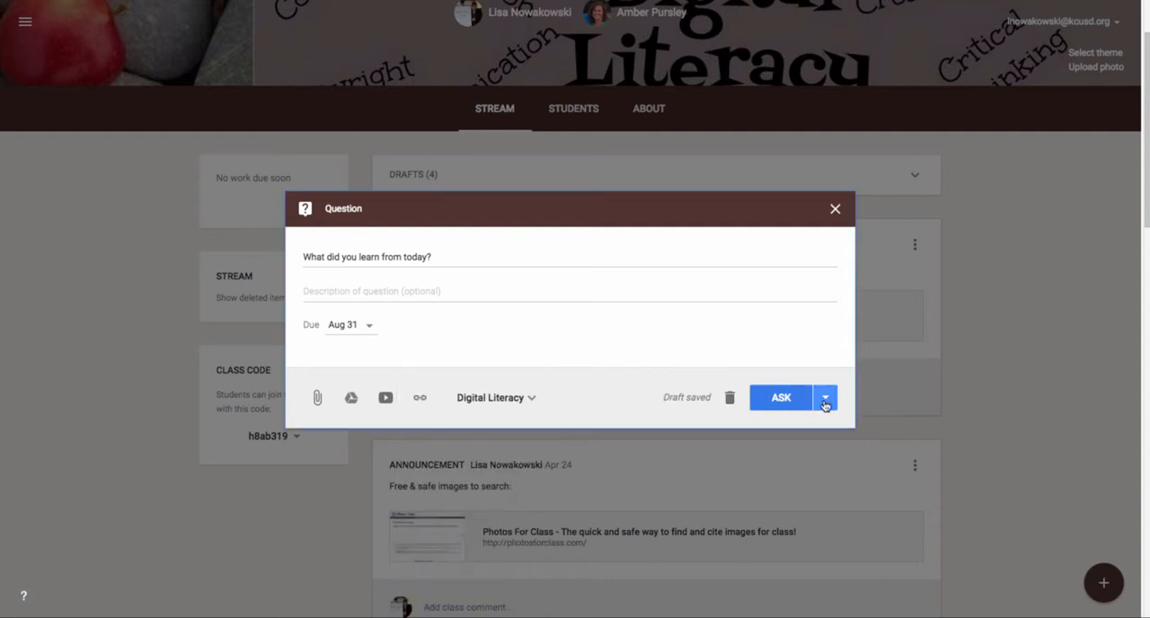
{"action": "left_click", "coordinate": [825, 397]}
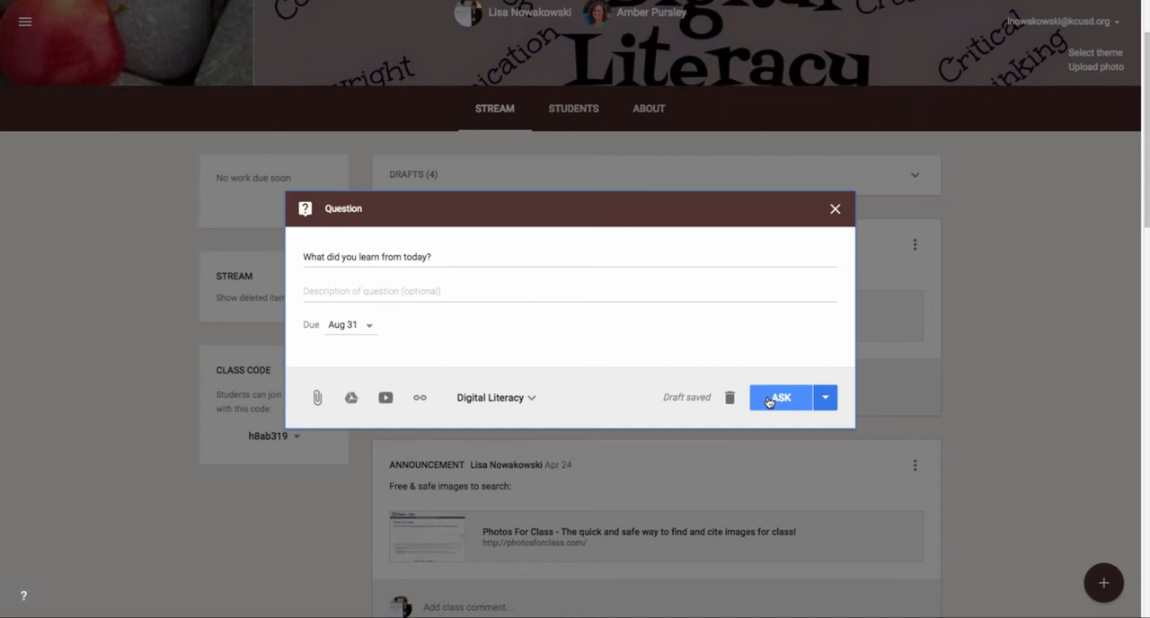
{"action": "left_click", "coordinate": [778, 398]}
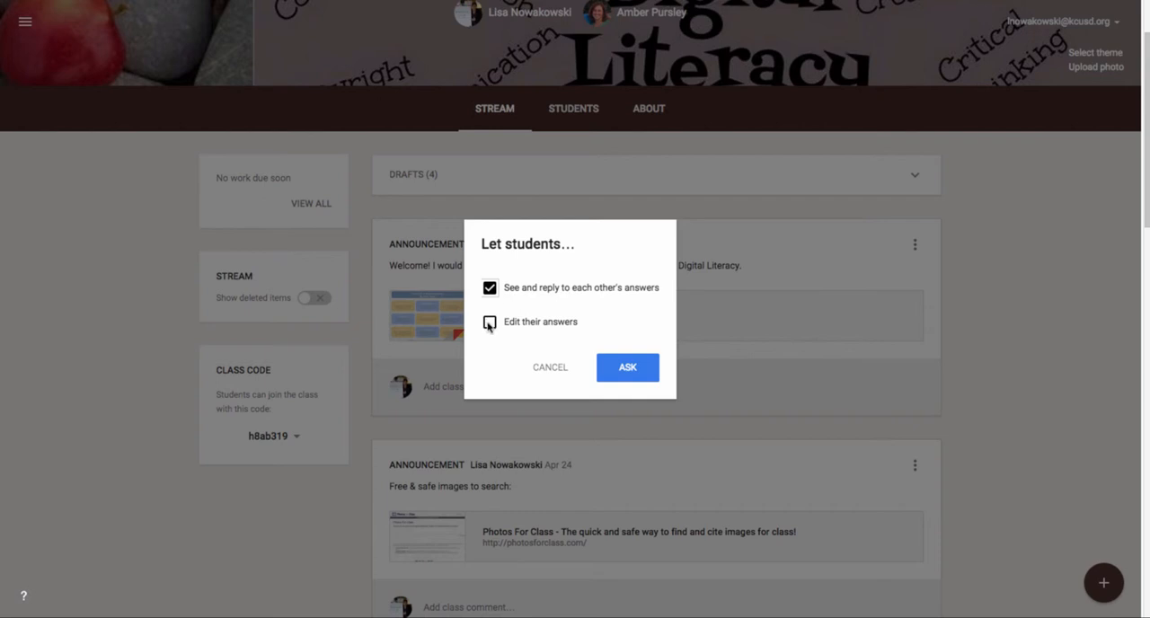
Step: Post the question, letting students see and reply to each other's answers
{"action": "left_click", "coordinate": [490, 321]}
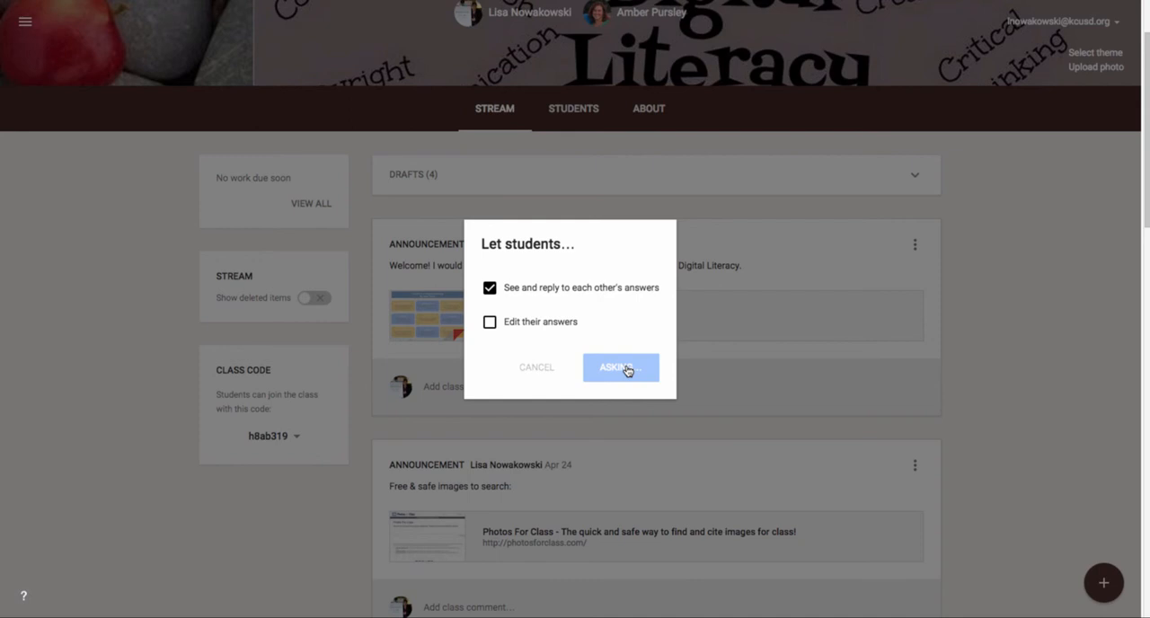
{"action": "left_click", "coordinate": [620, 368]}
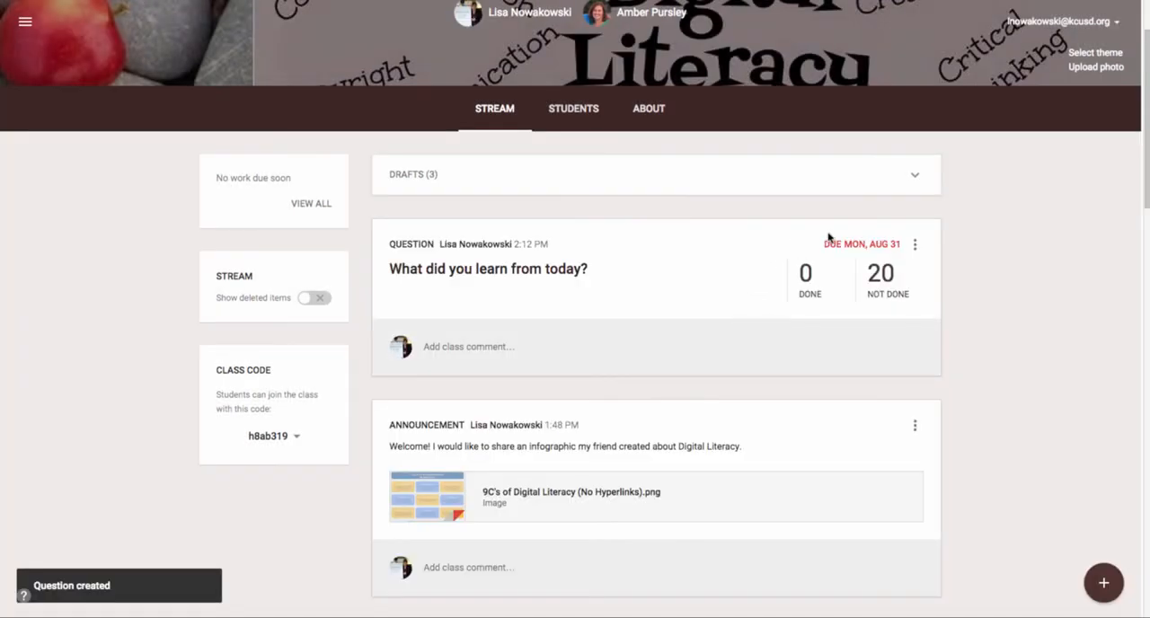
{"action": "mouse_move", "coordinate": [809, 309]}
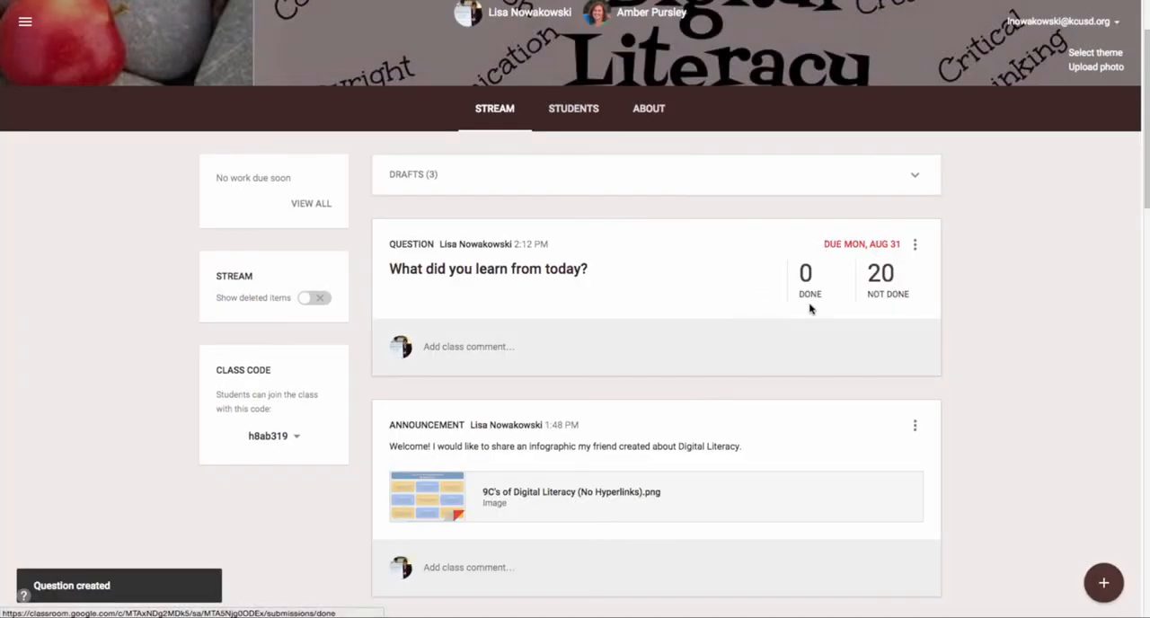